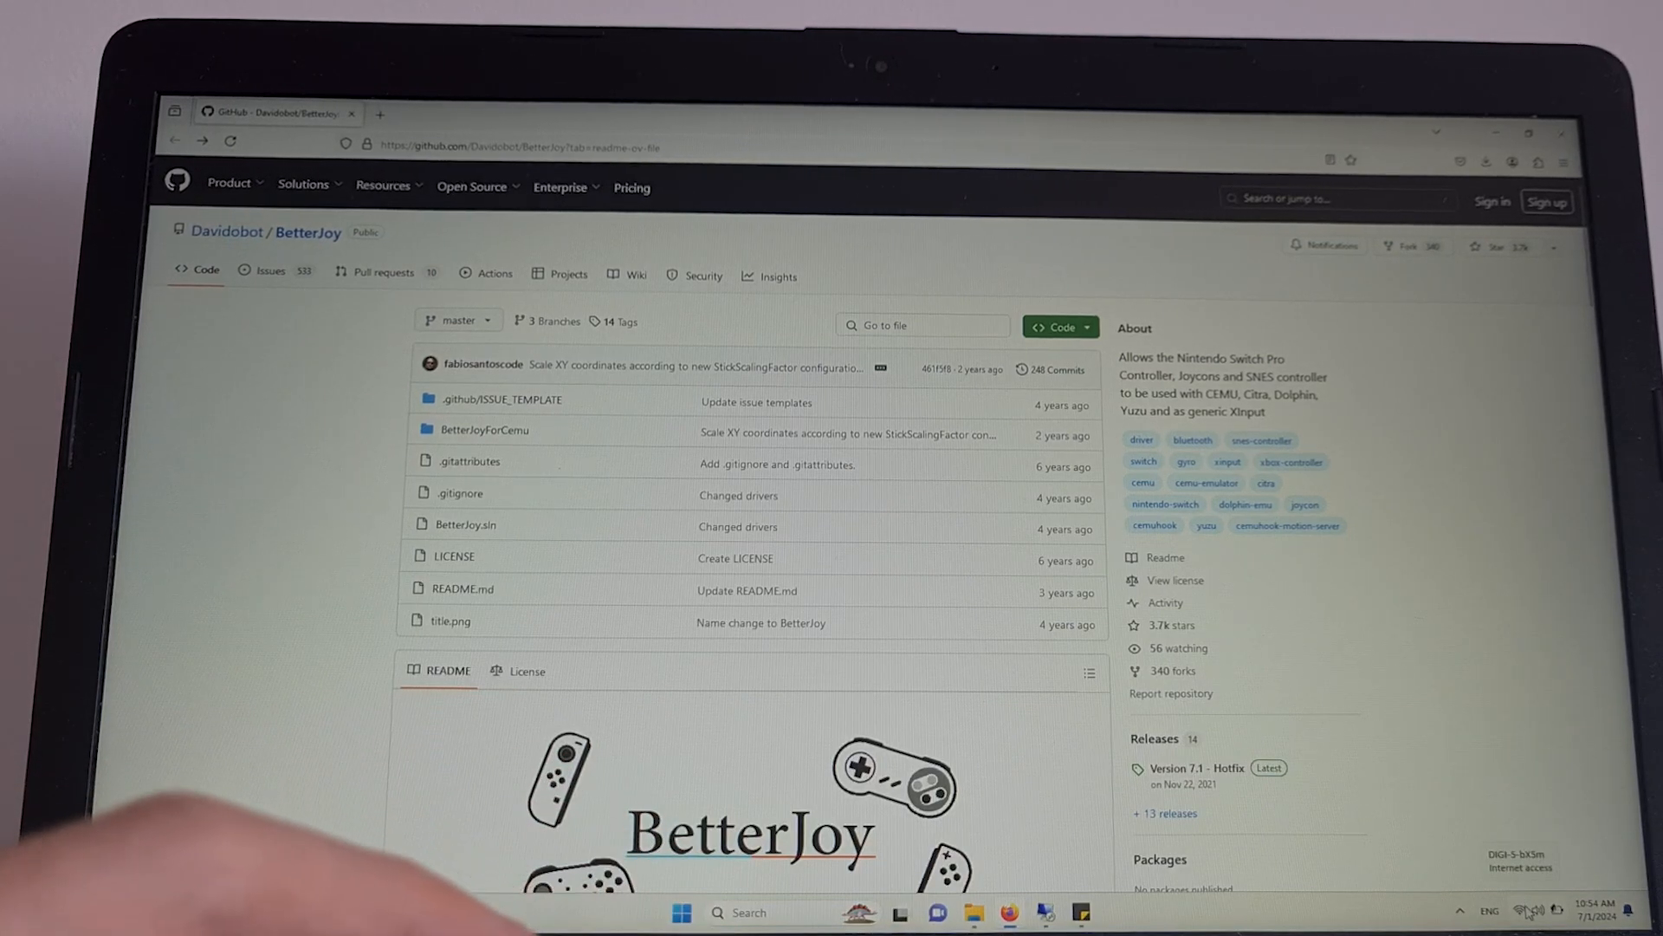
Switch Bluetooth on from the Quick Settings Bluetooth panel.
click(1527, 910)
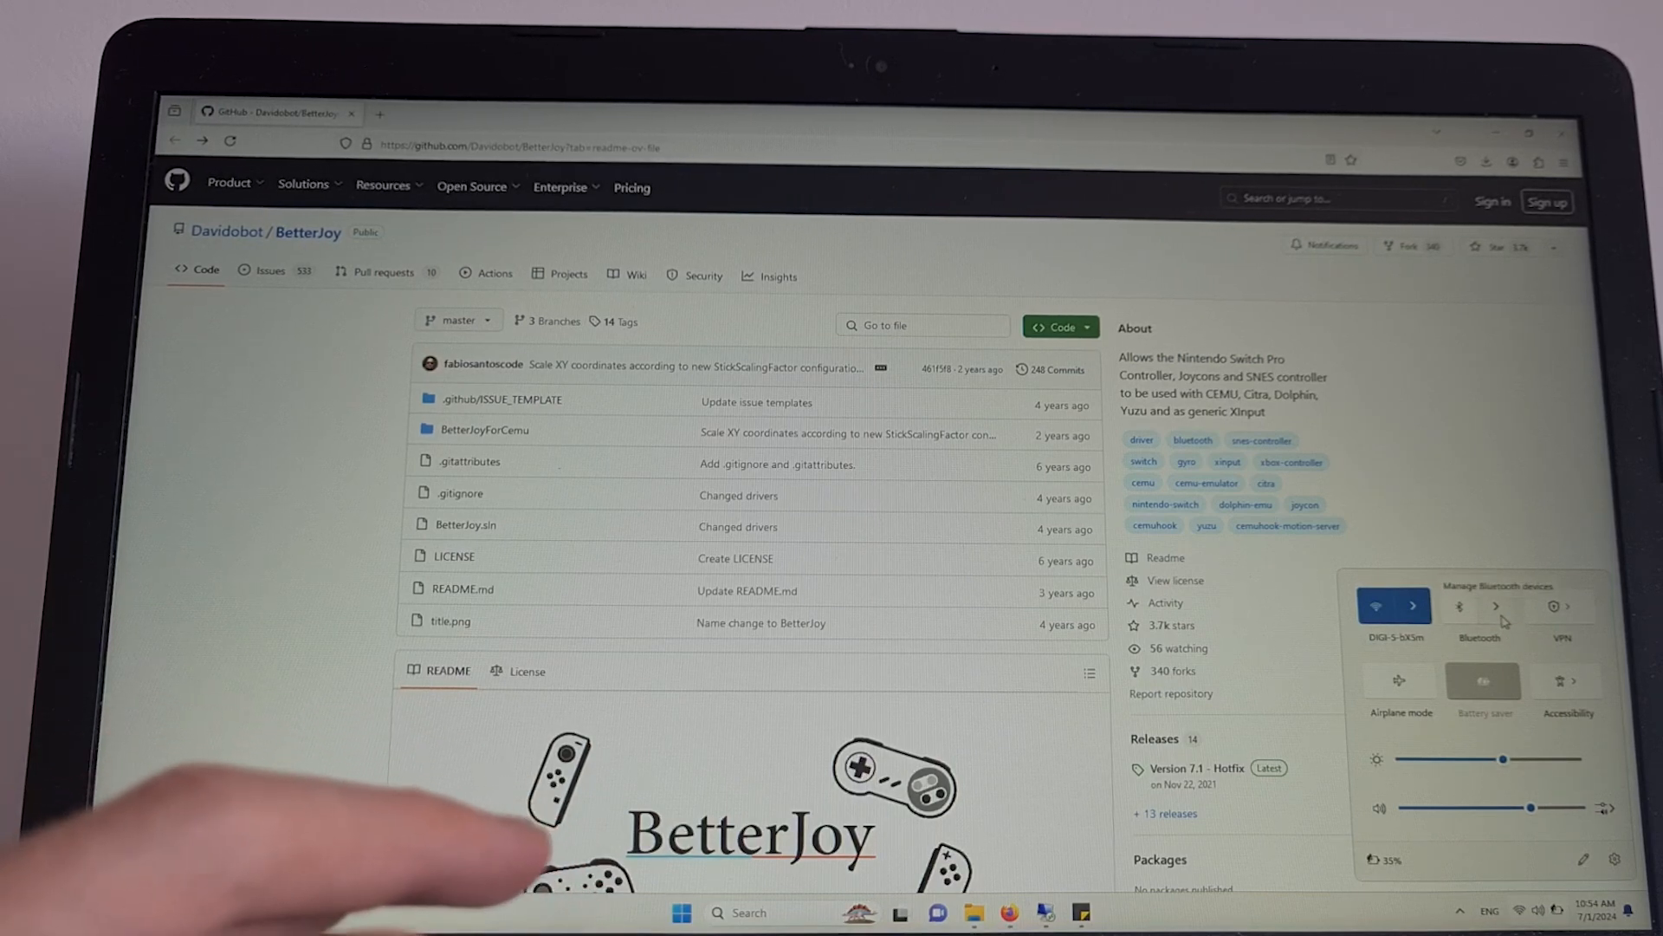
click(1496, 605)
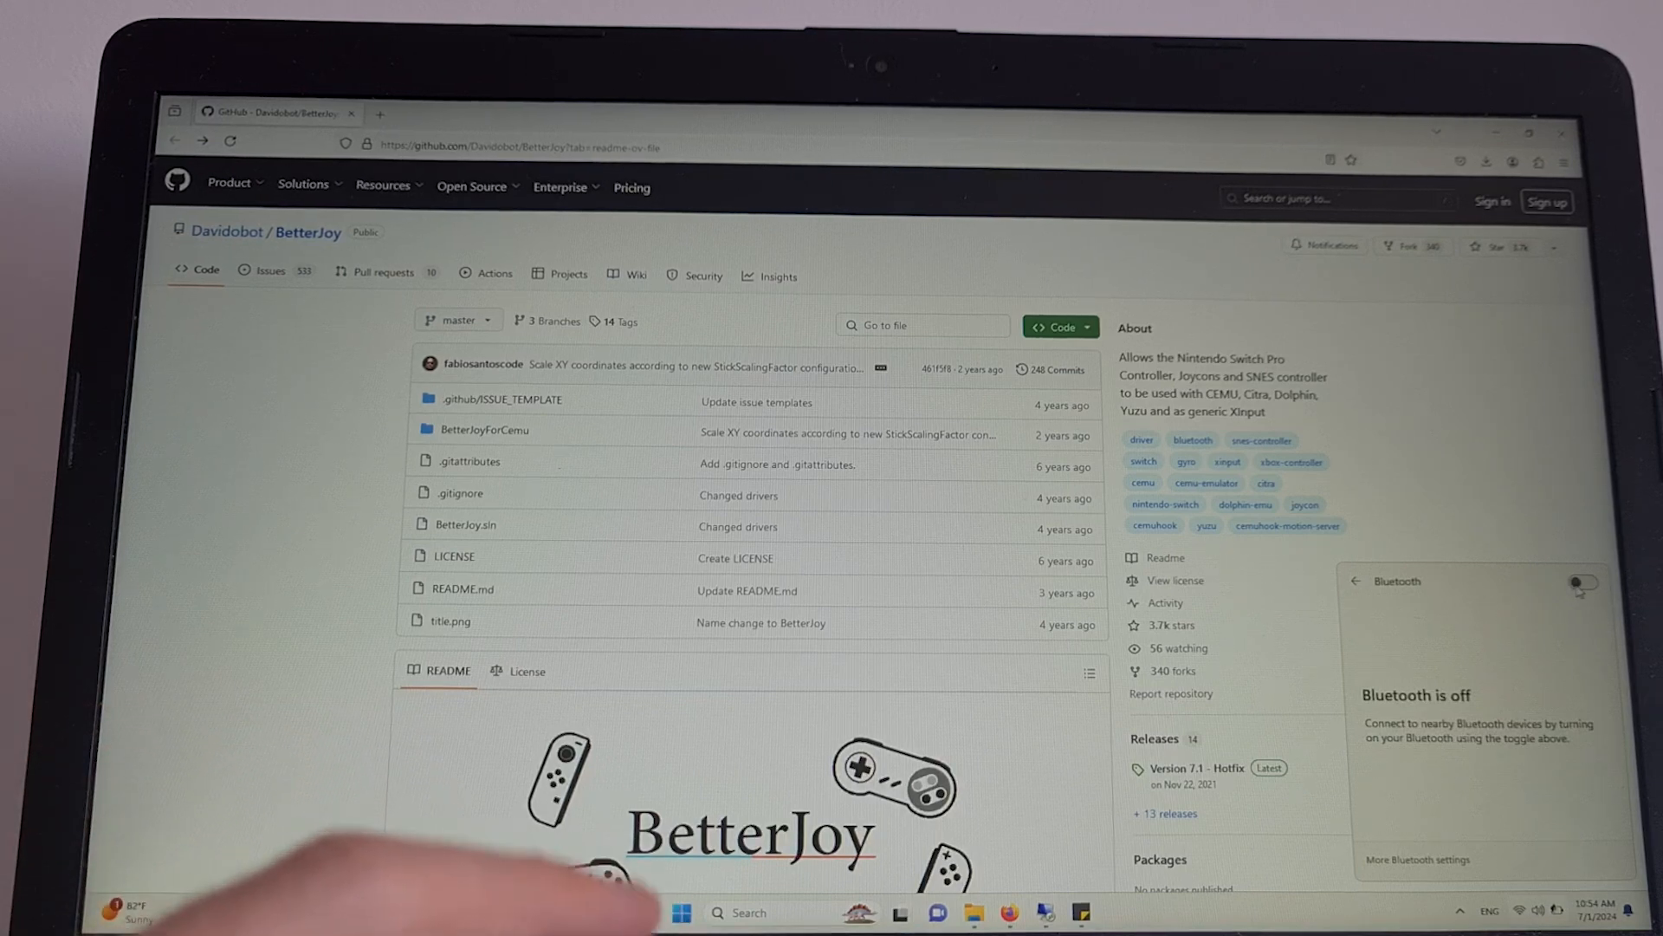
click(1580, 581)
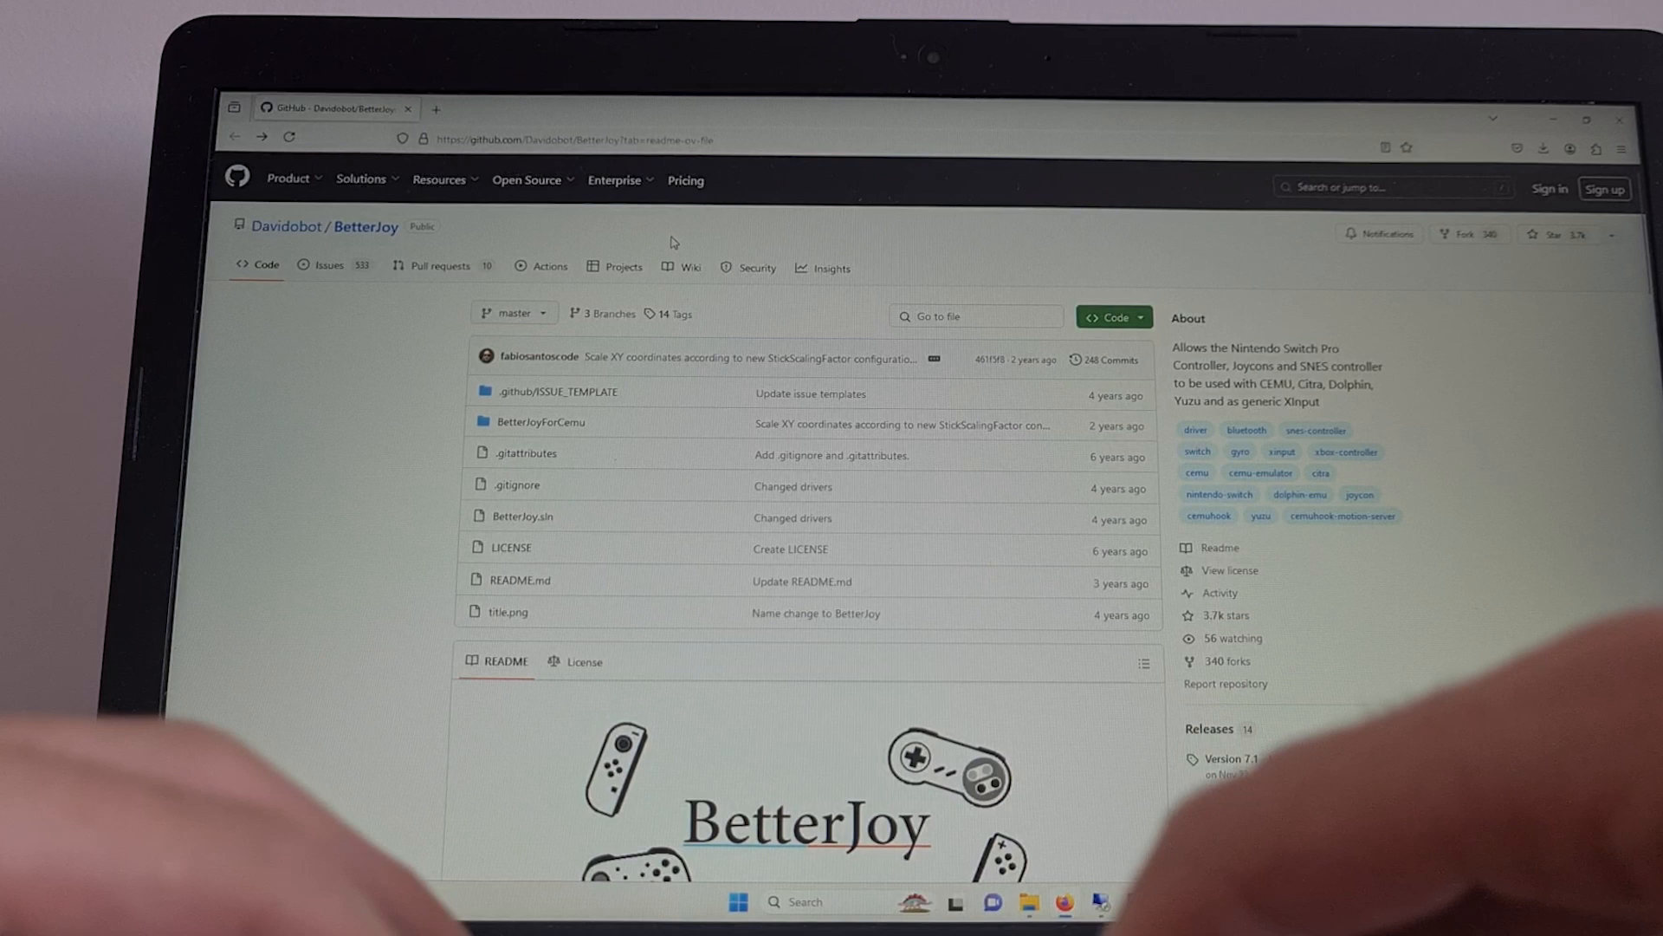
mouse_move(1050, 228)
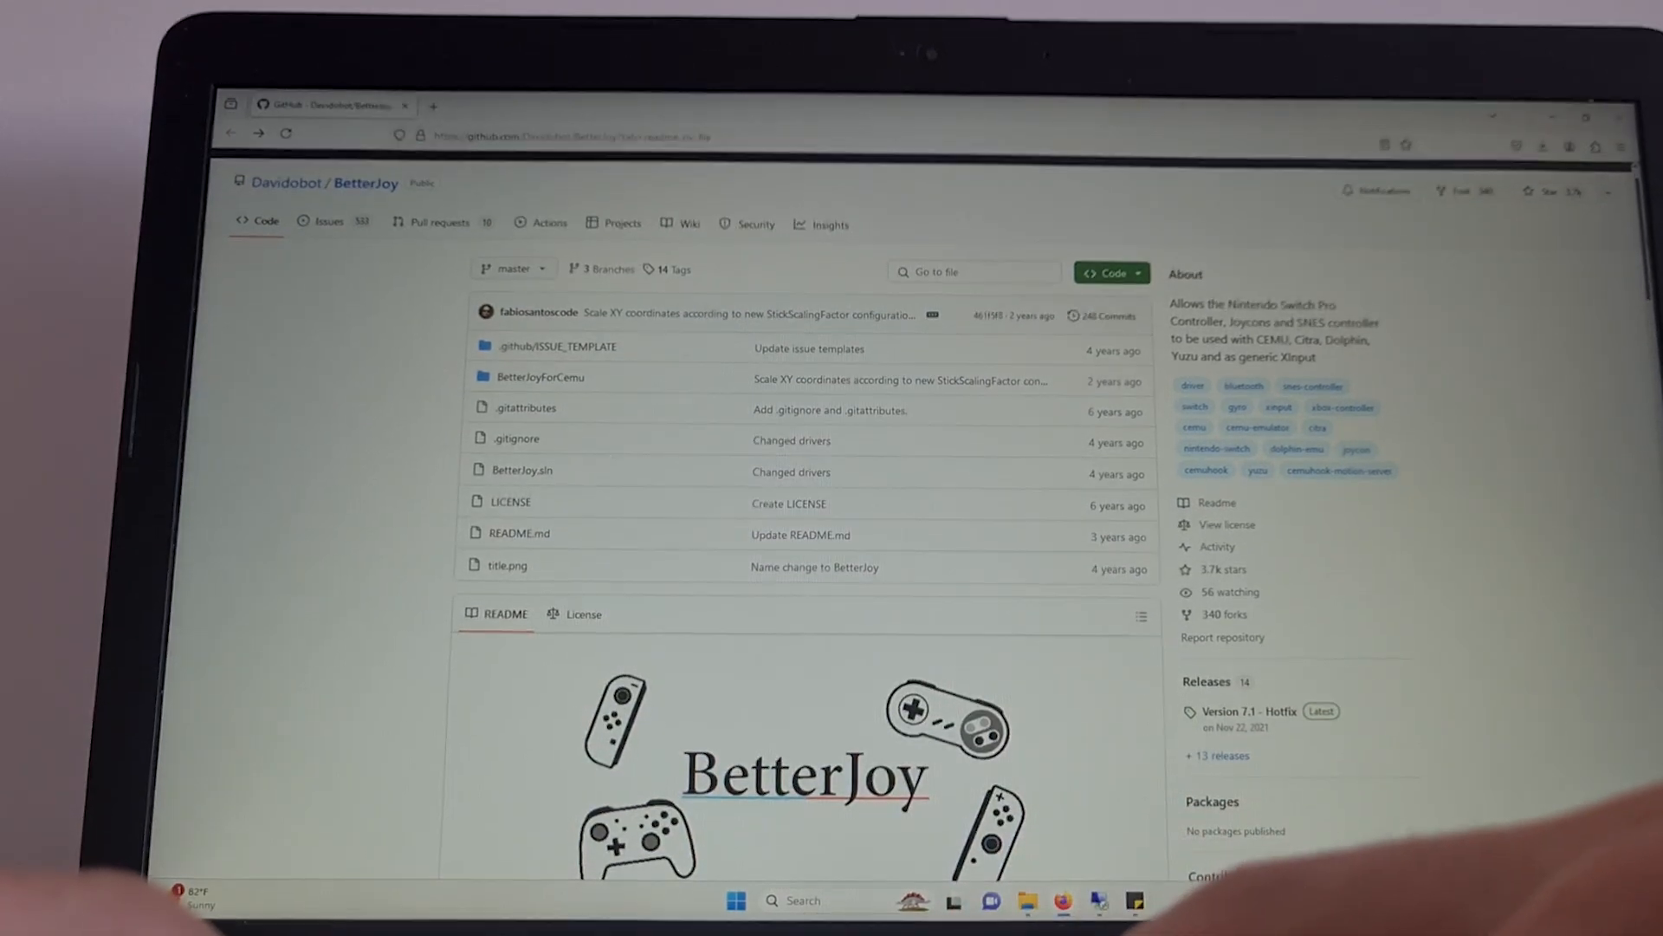
Scroll the BetterJoy README to Downloads and follow the Releases link.
scroll(down, 3)
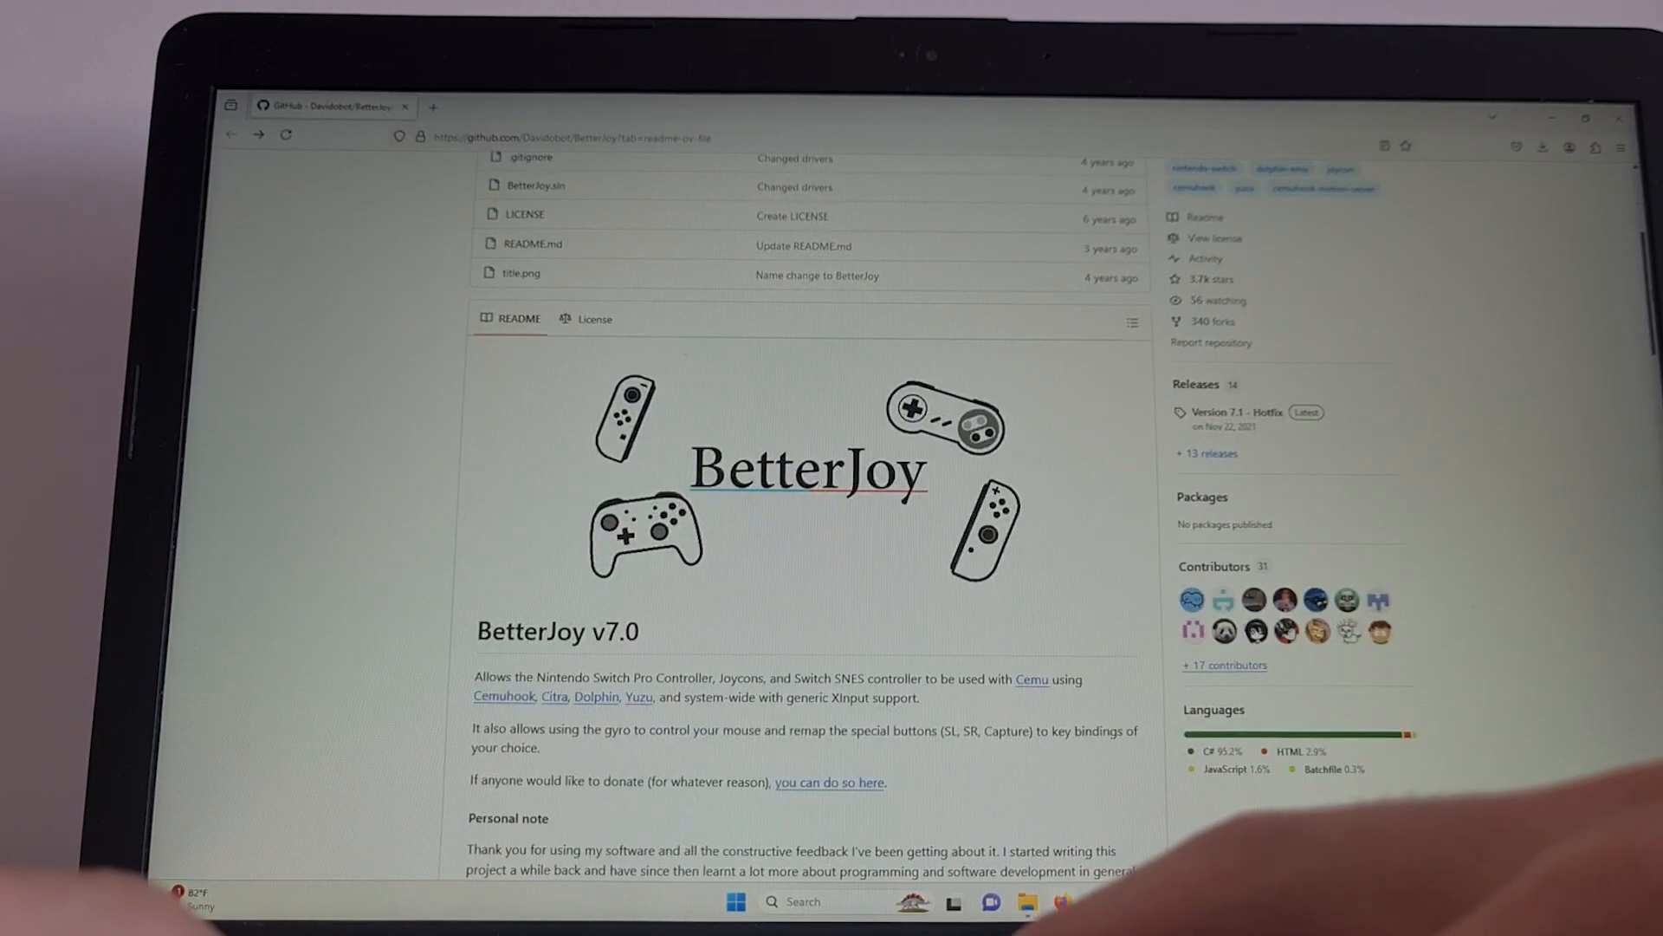
scroll(down, 3)
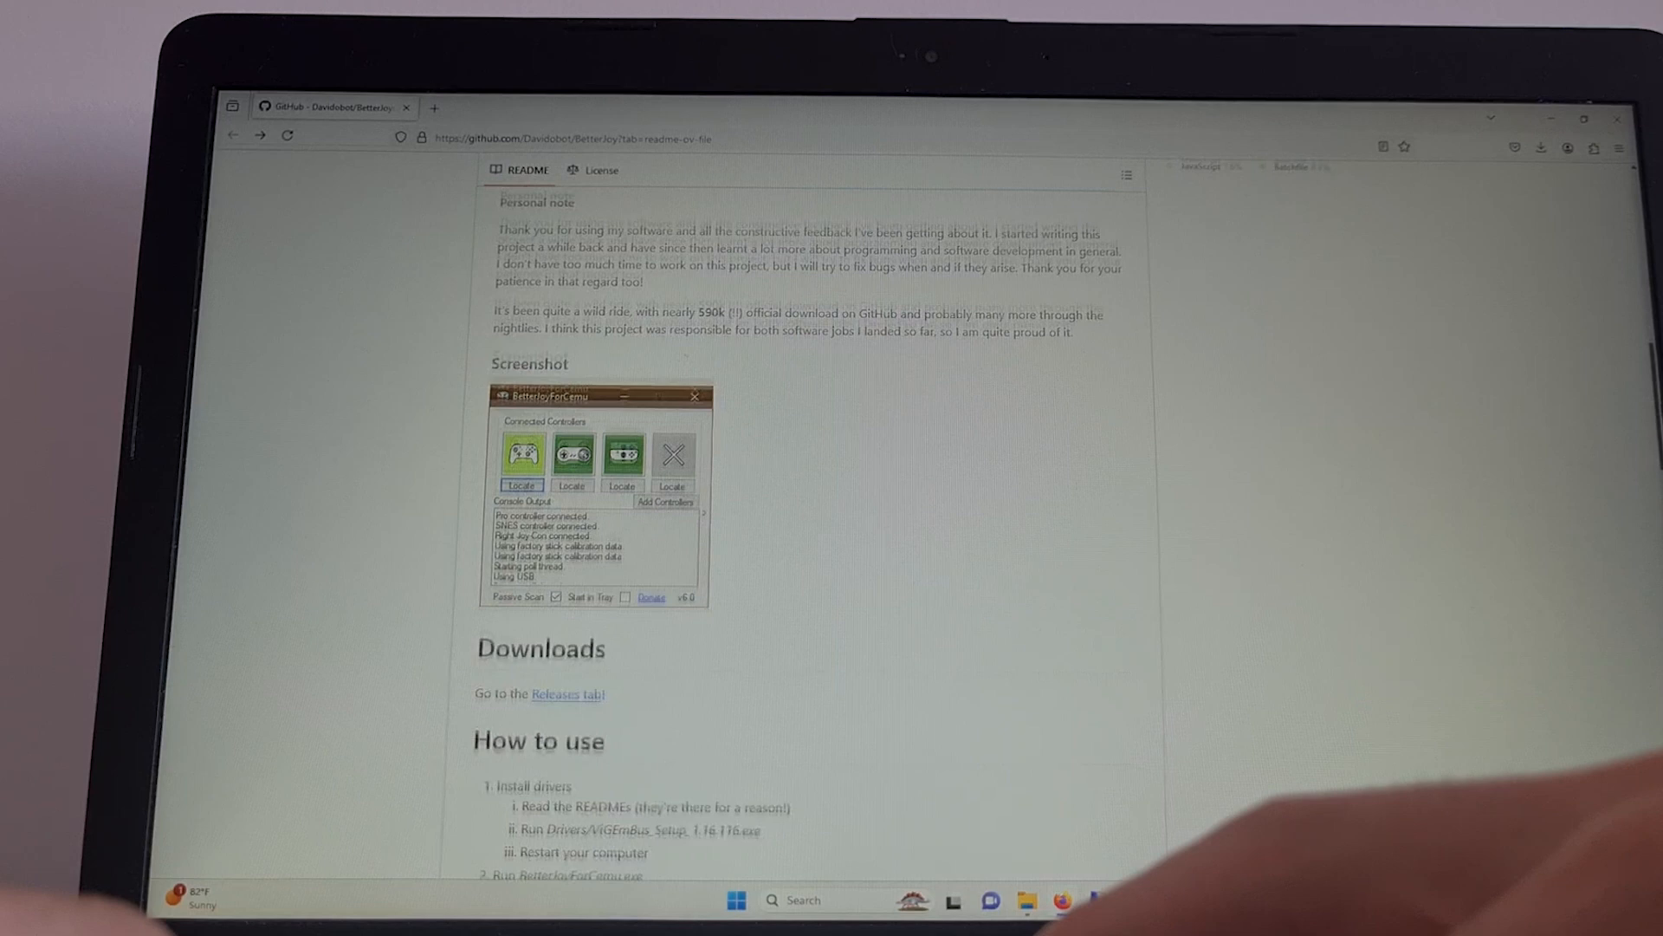
scroll(down, 3)
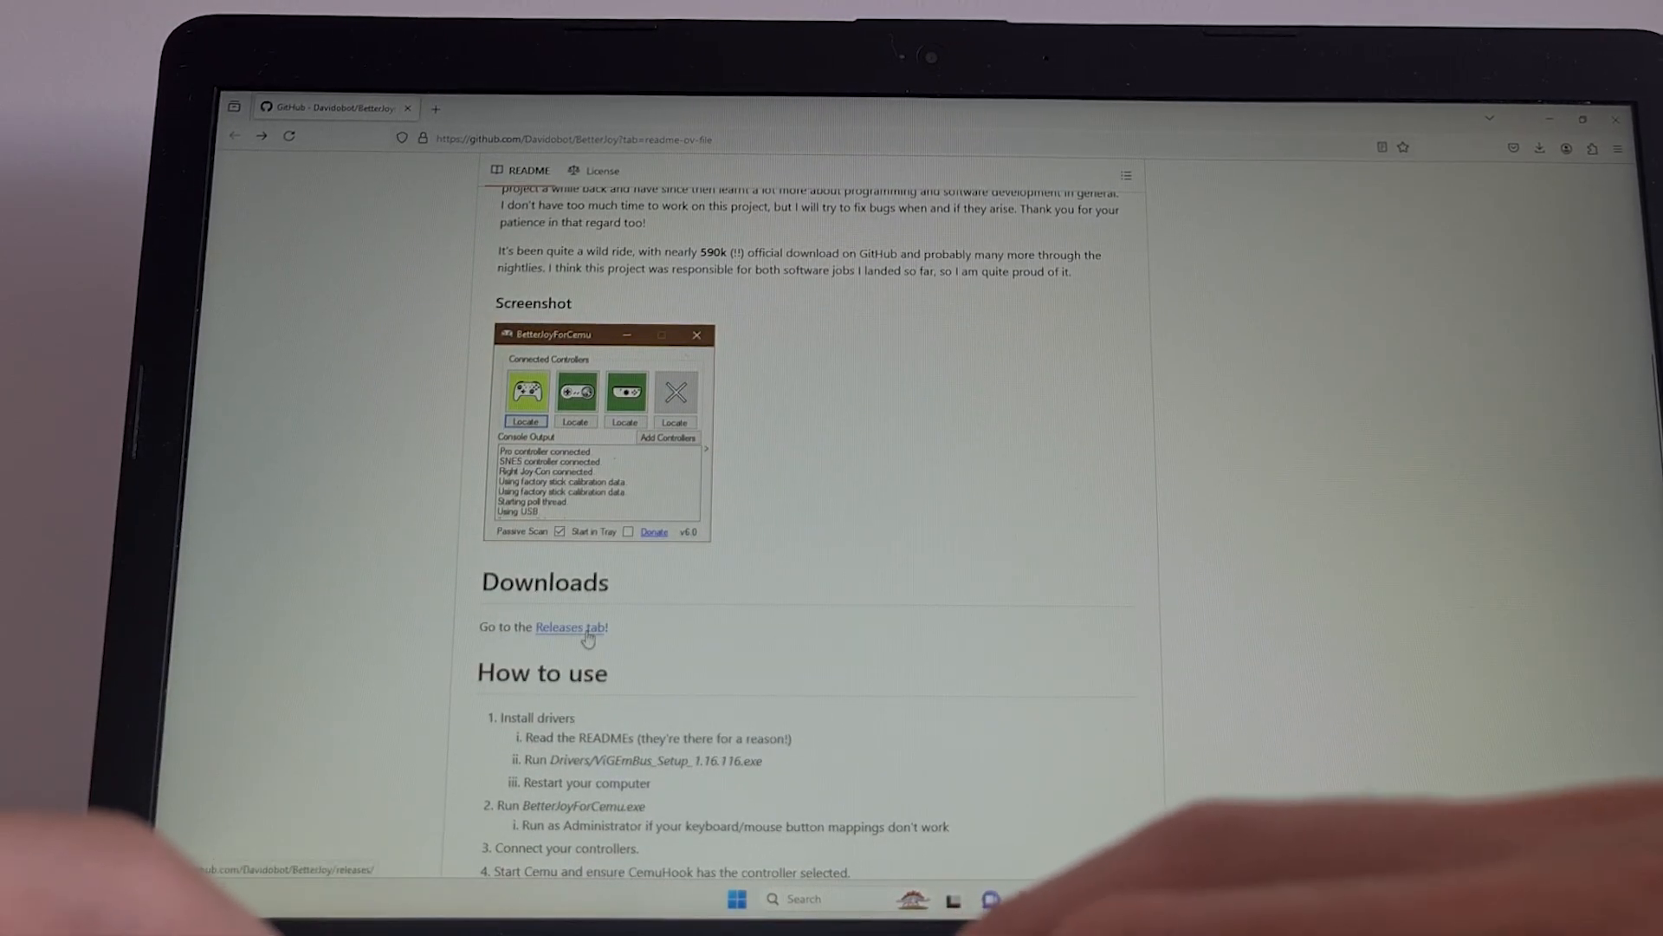
click(571, 628)
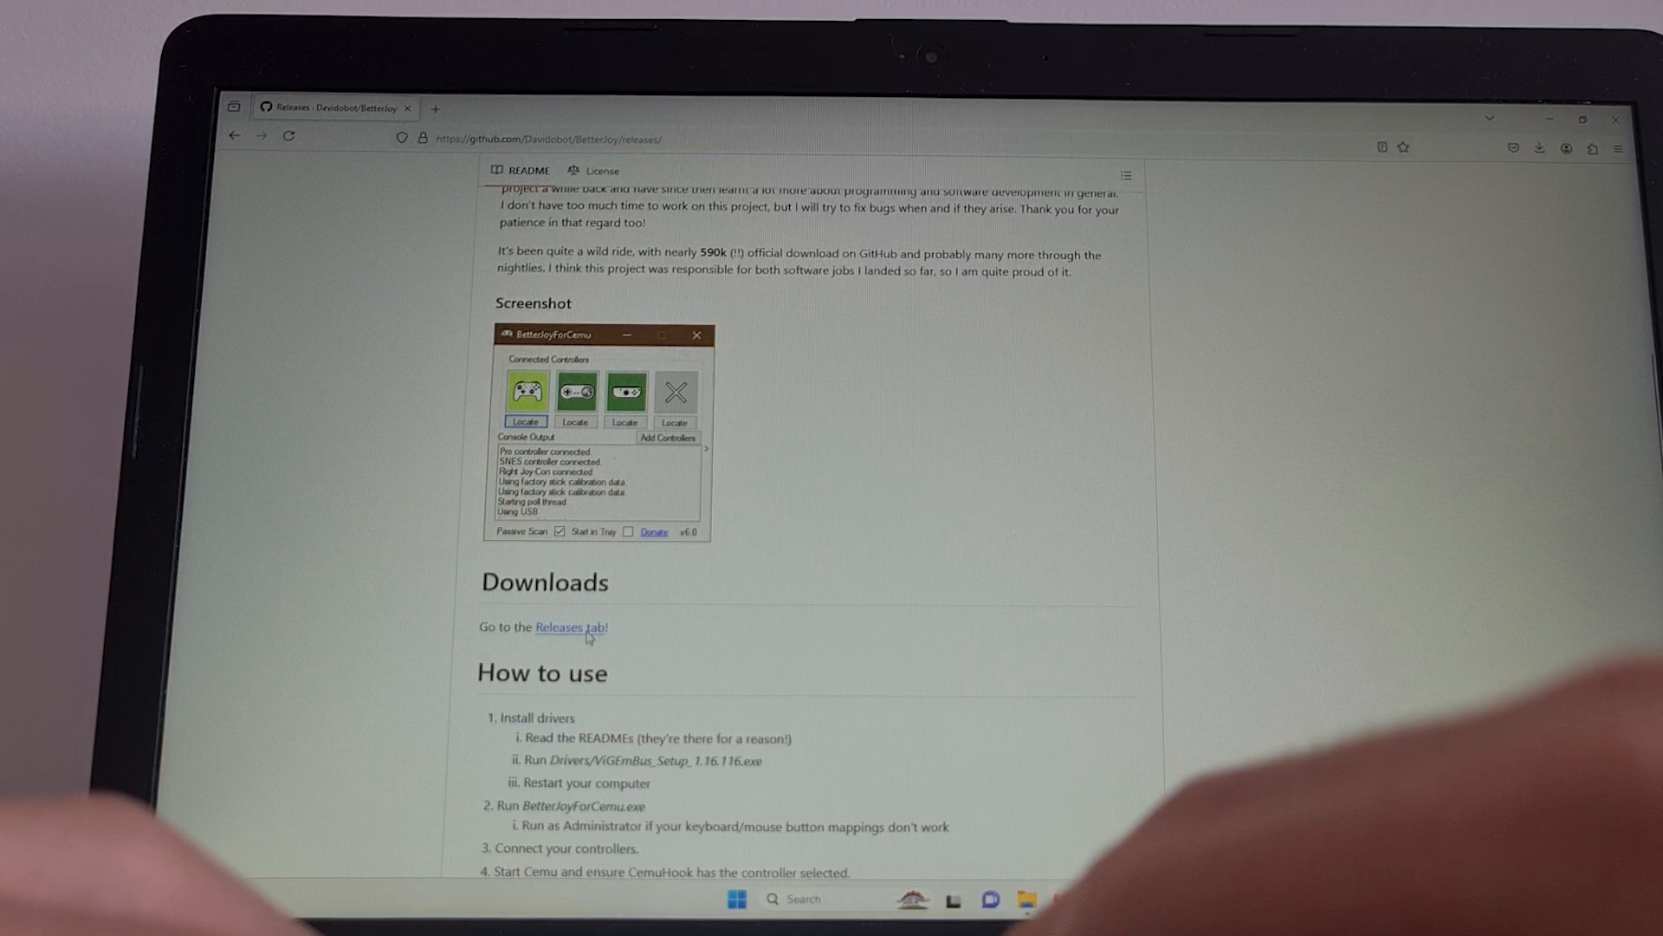
Download the BetterJoy Version 7.1 - Hotfix release package.
click(561, 628)
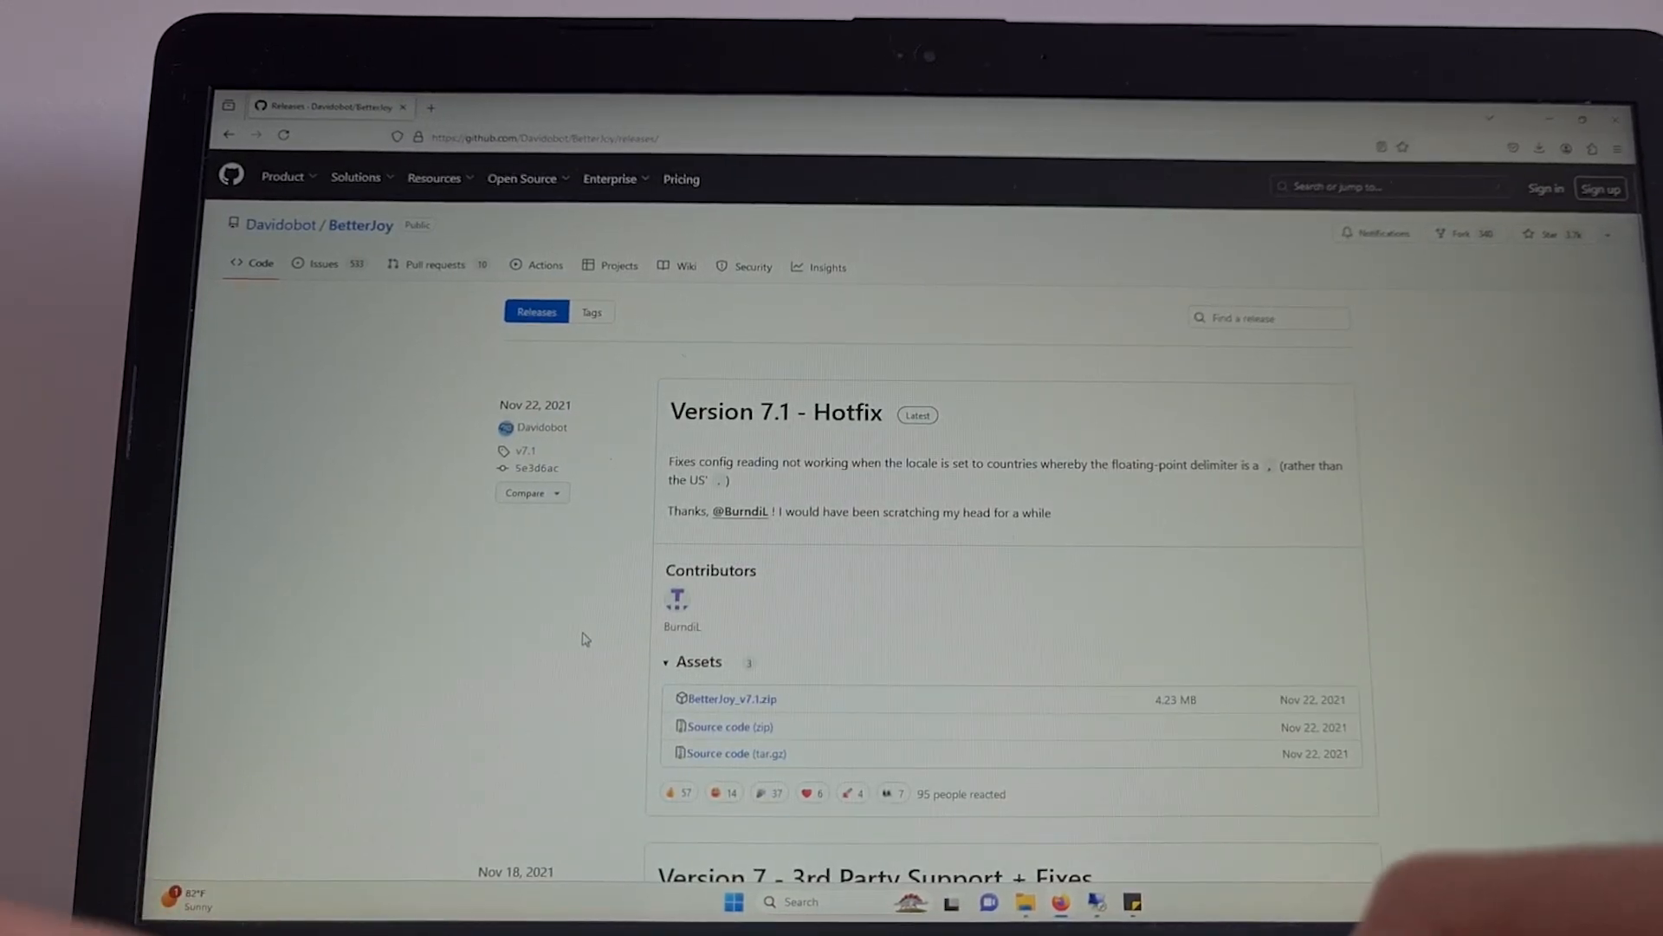
mouse_move(776, 640)
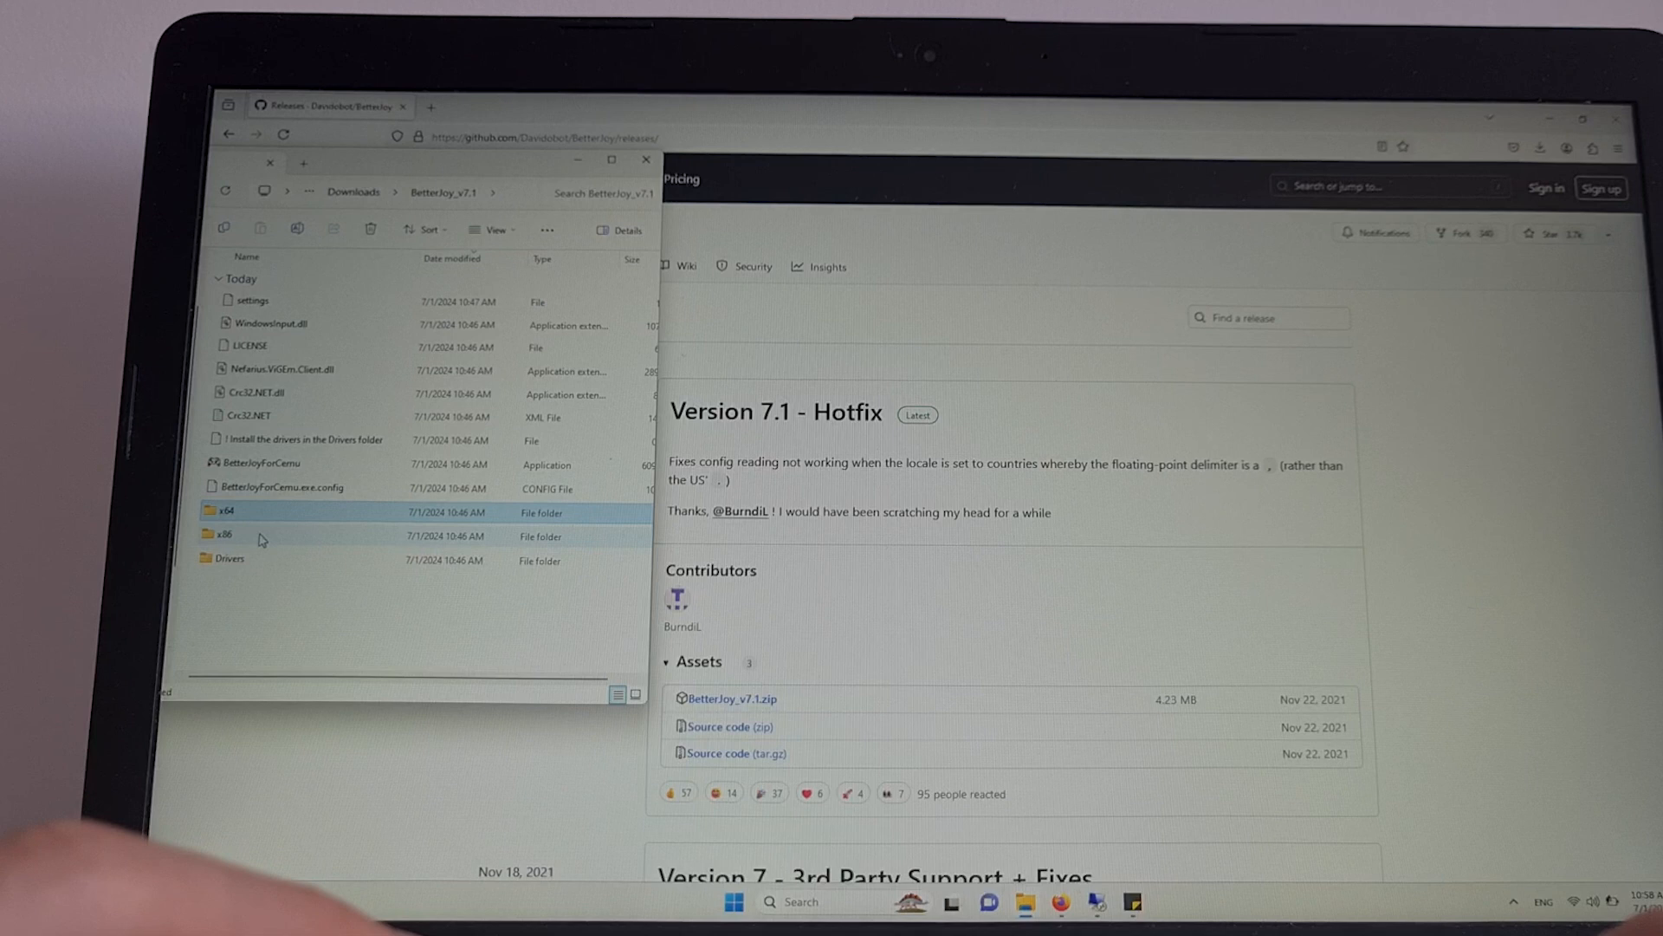
Open the Drivers folder and select ViGEmBusSetup_x64.
click(228, 559)
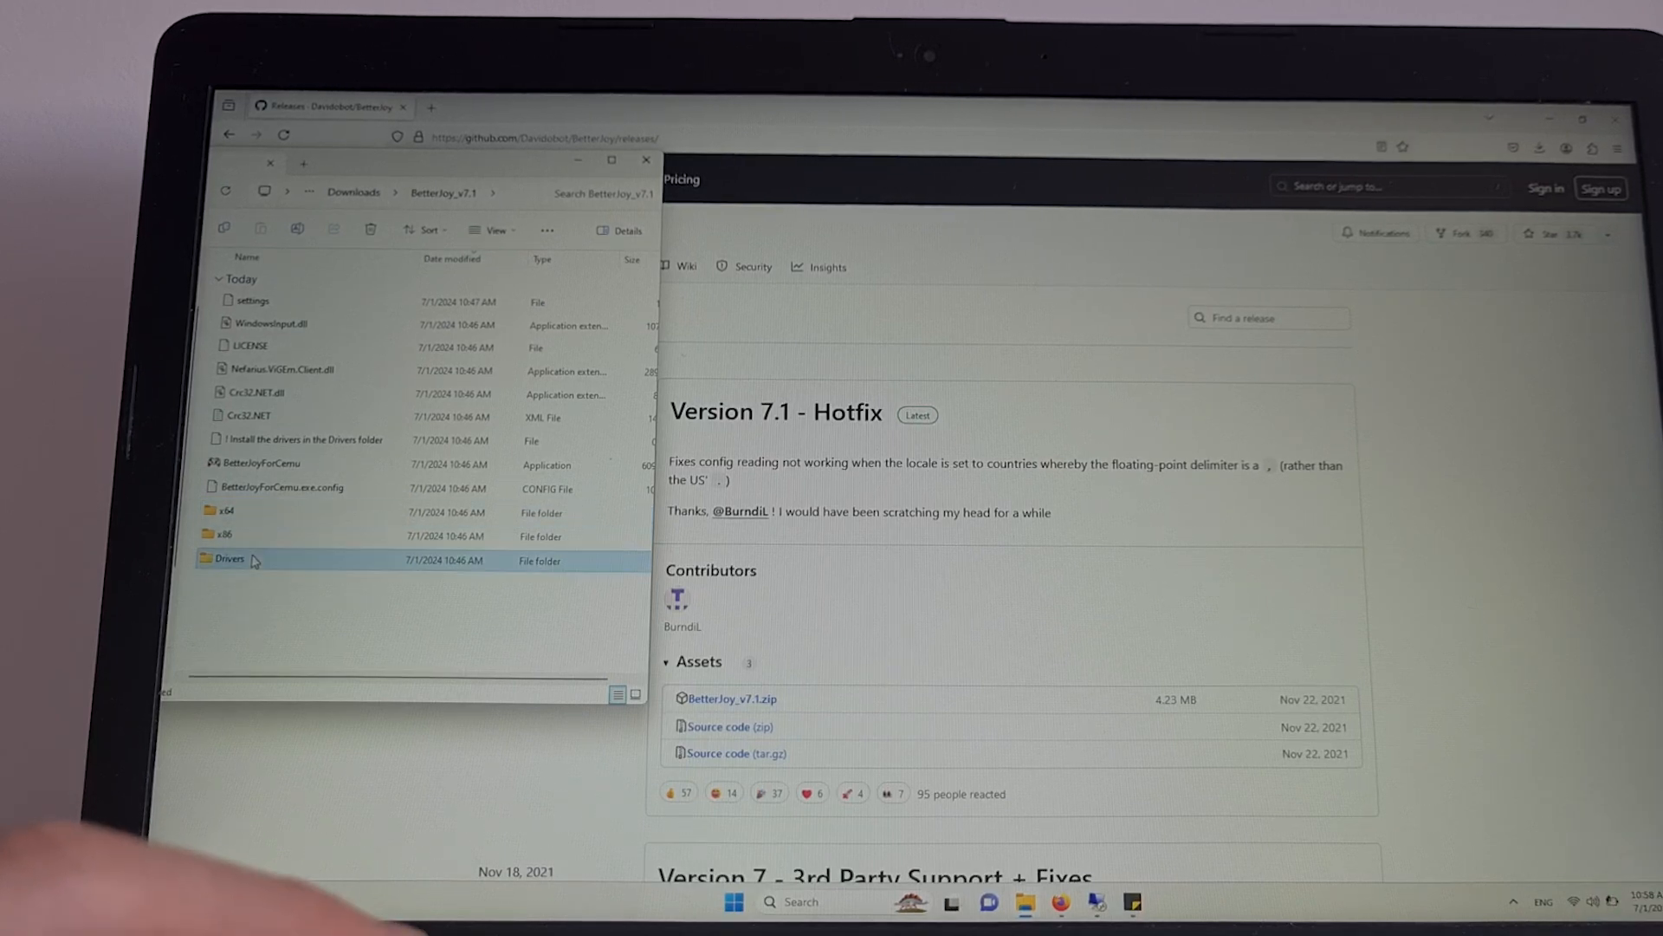
double_click(228, 559)
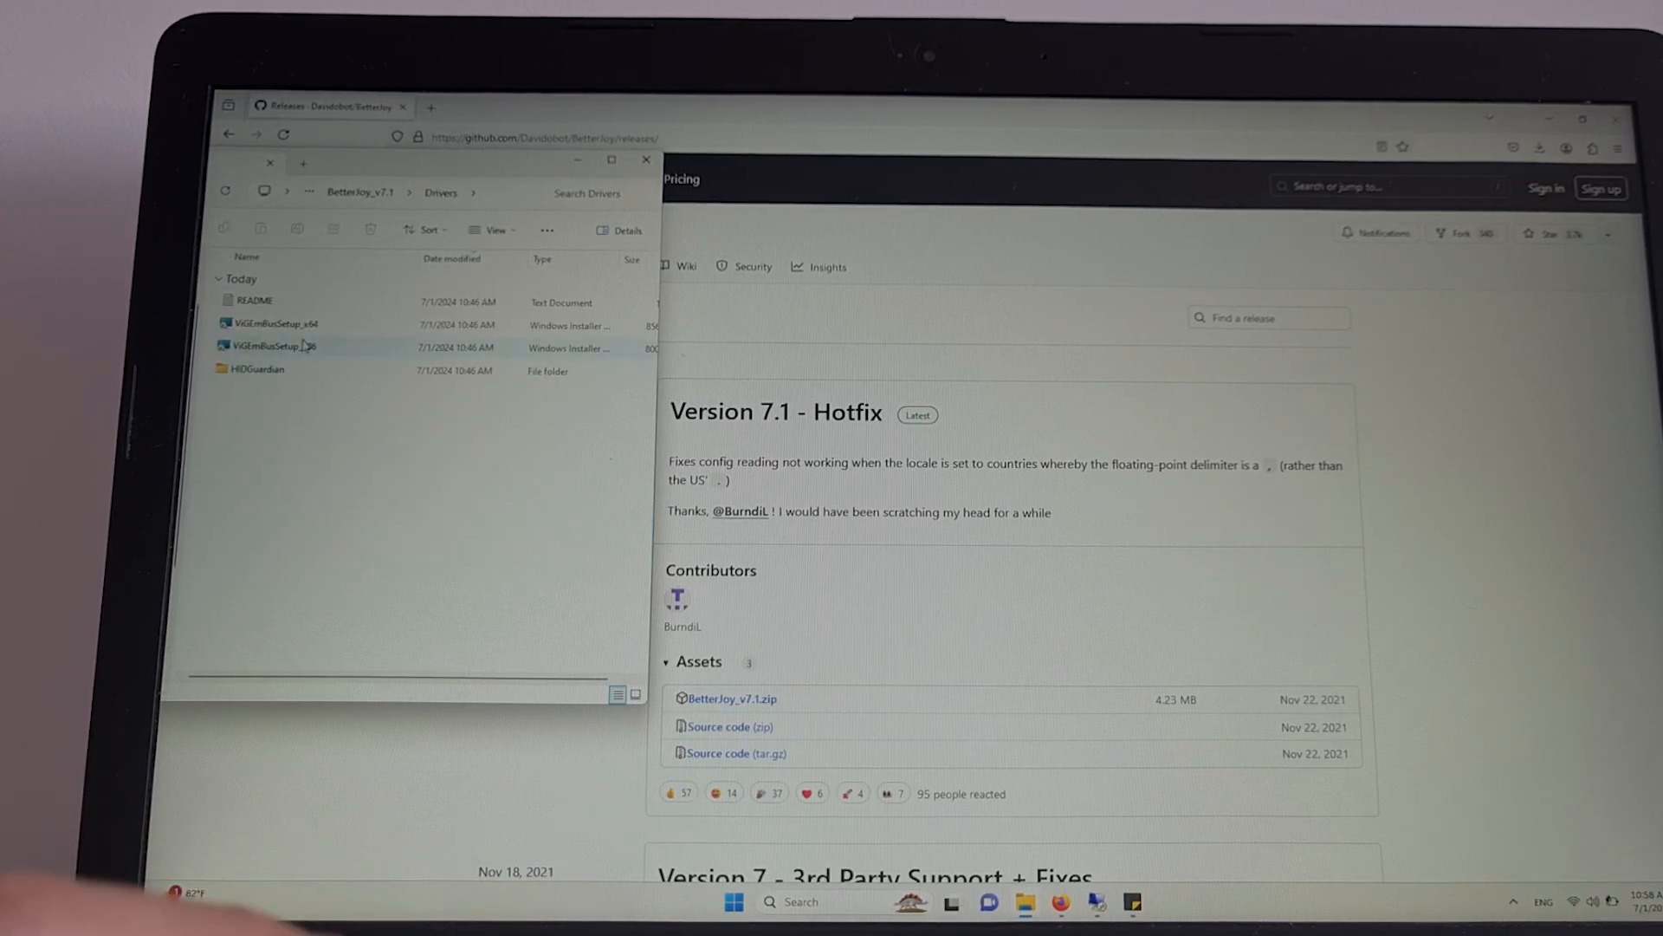
click(275, 323)
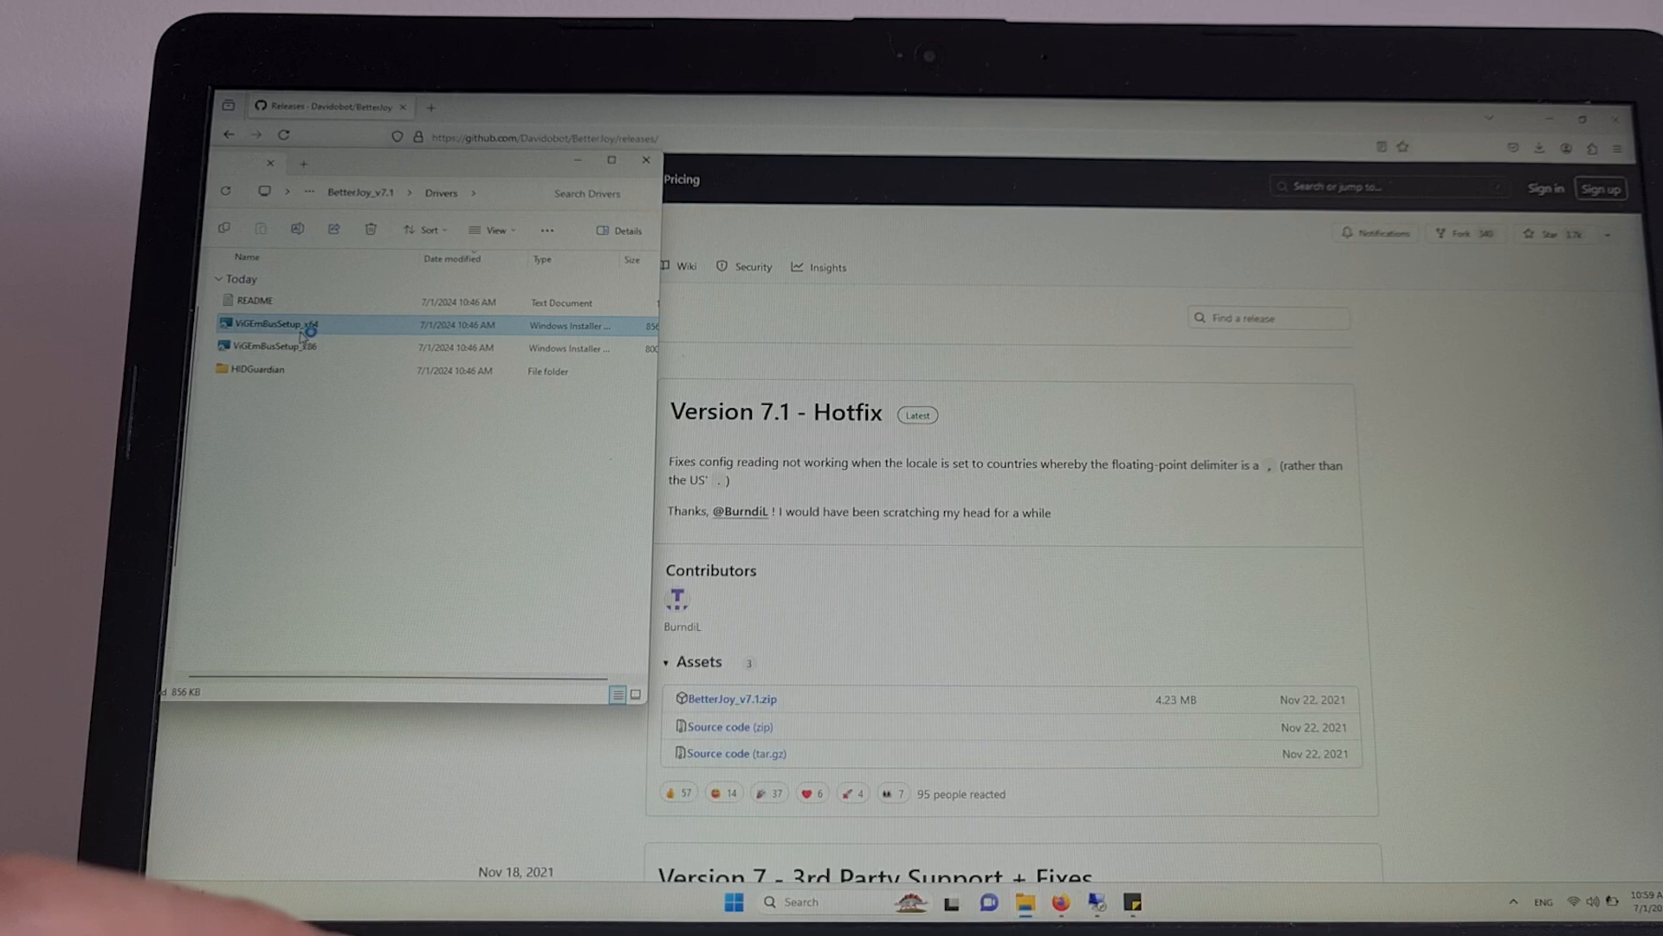
Launch the x64 ViGEmBus installer, accept the terms, then cancel and finish the wizard.
double_click(273, 323)
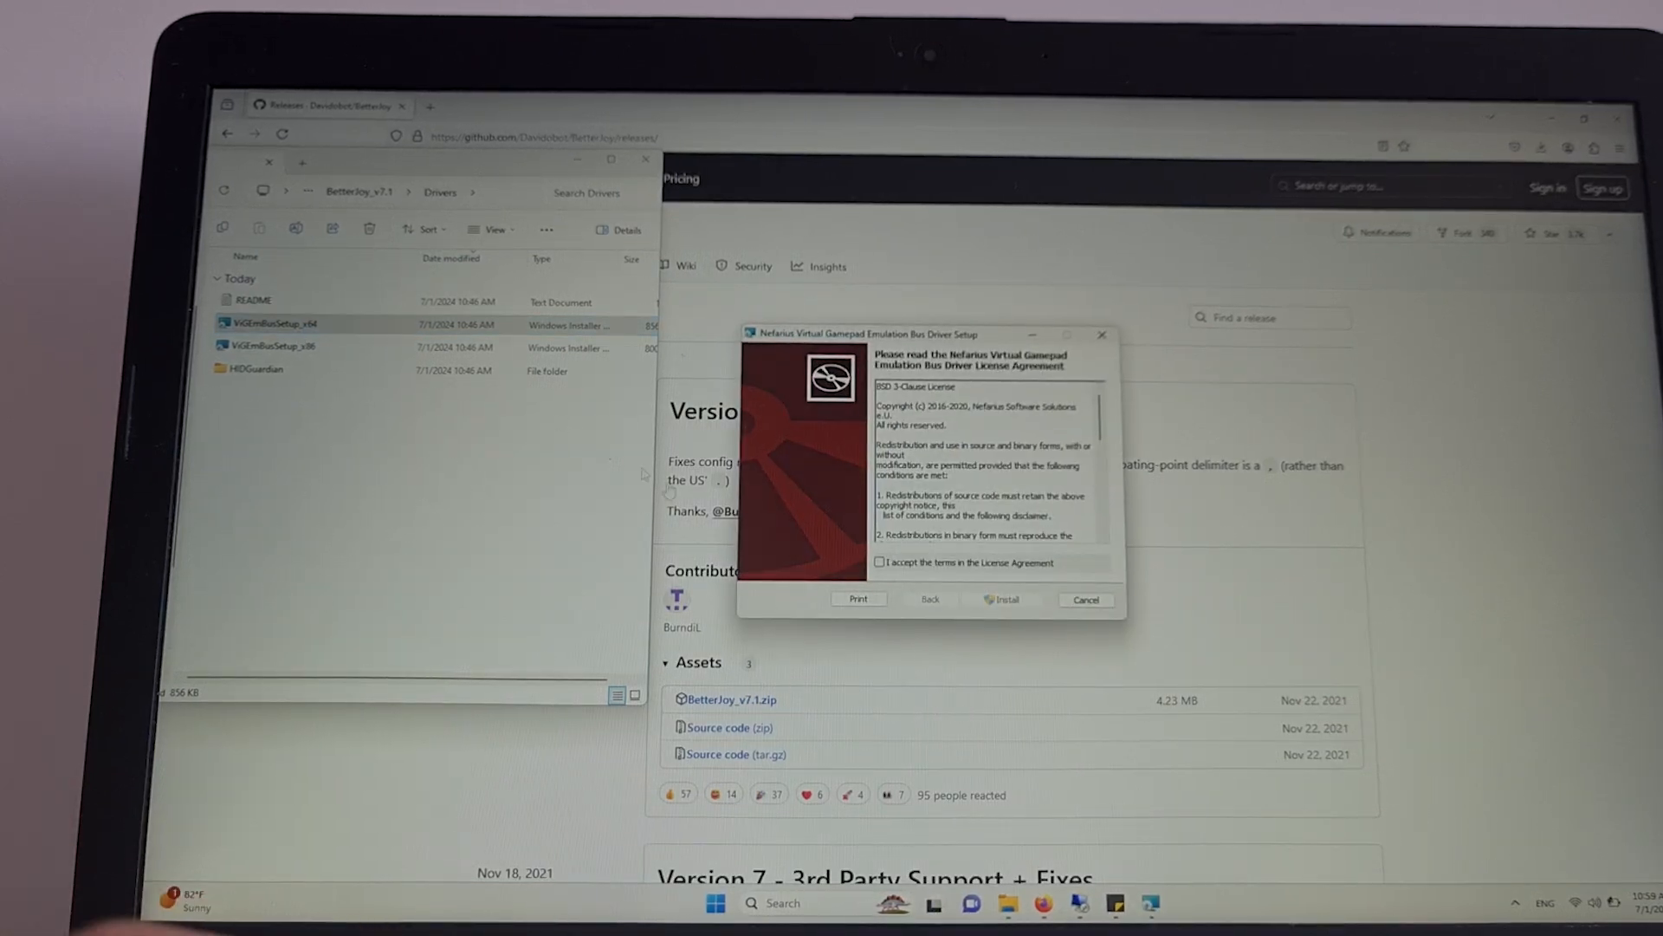
click(879, 562)
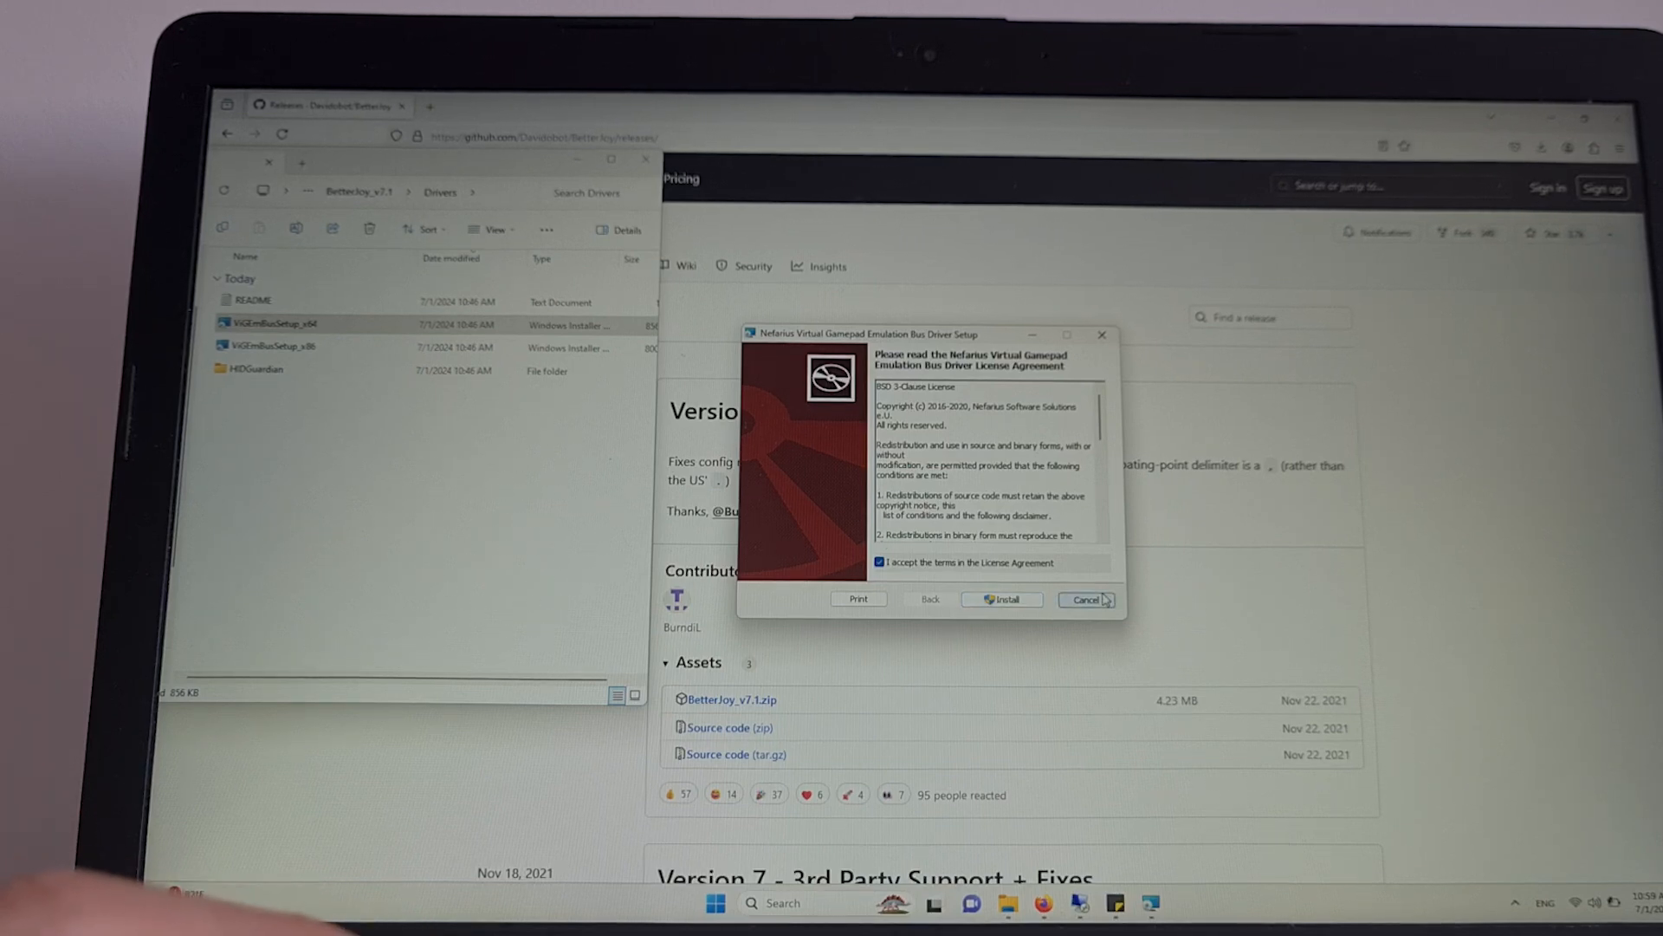
click(1084, 600)
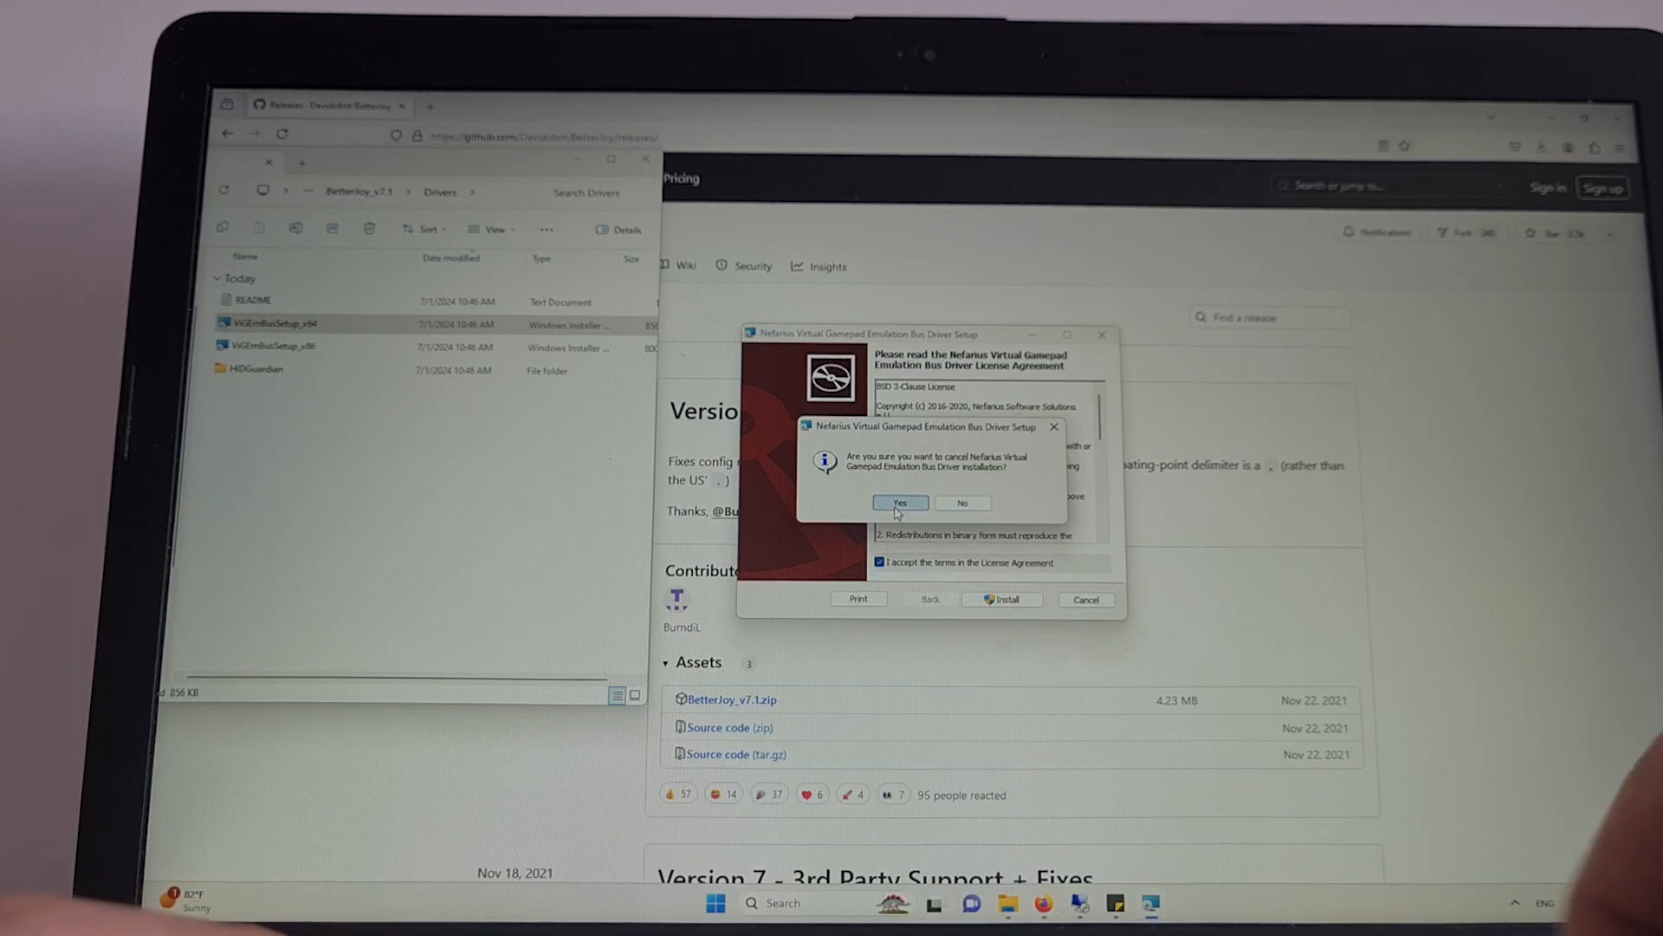
click(899, 503)
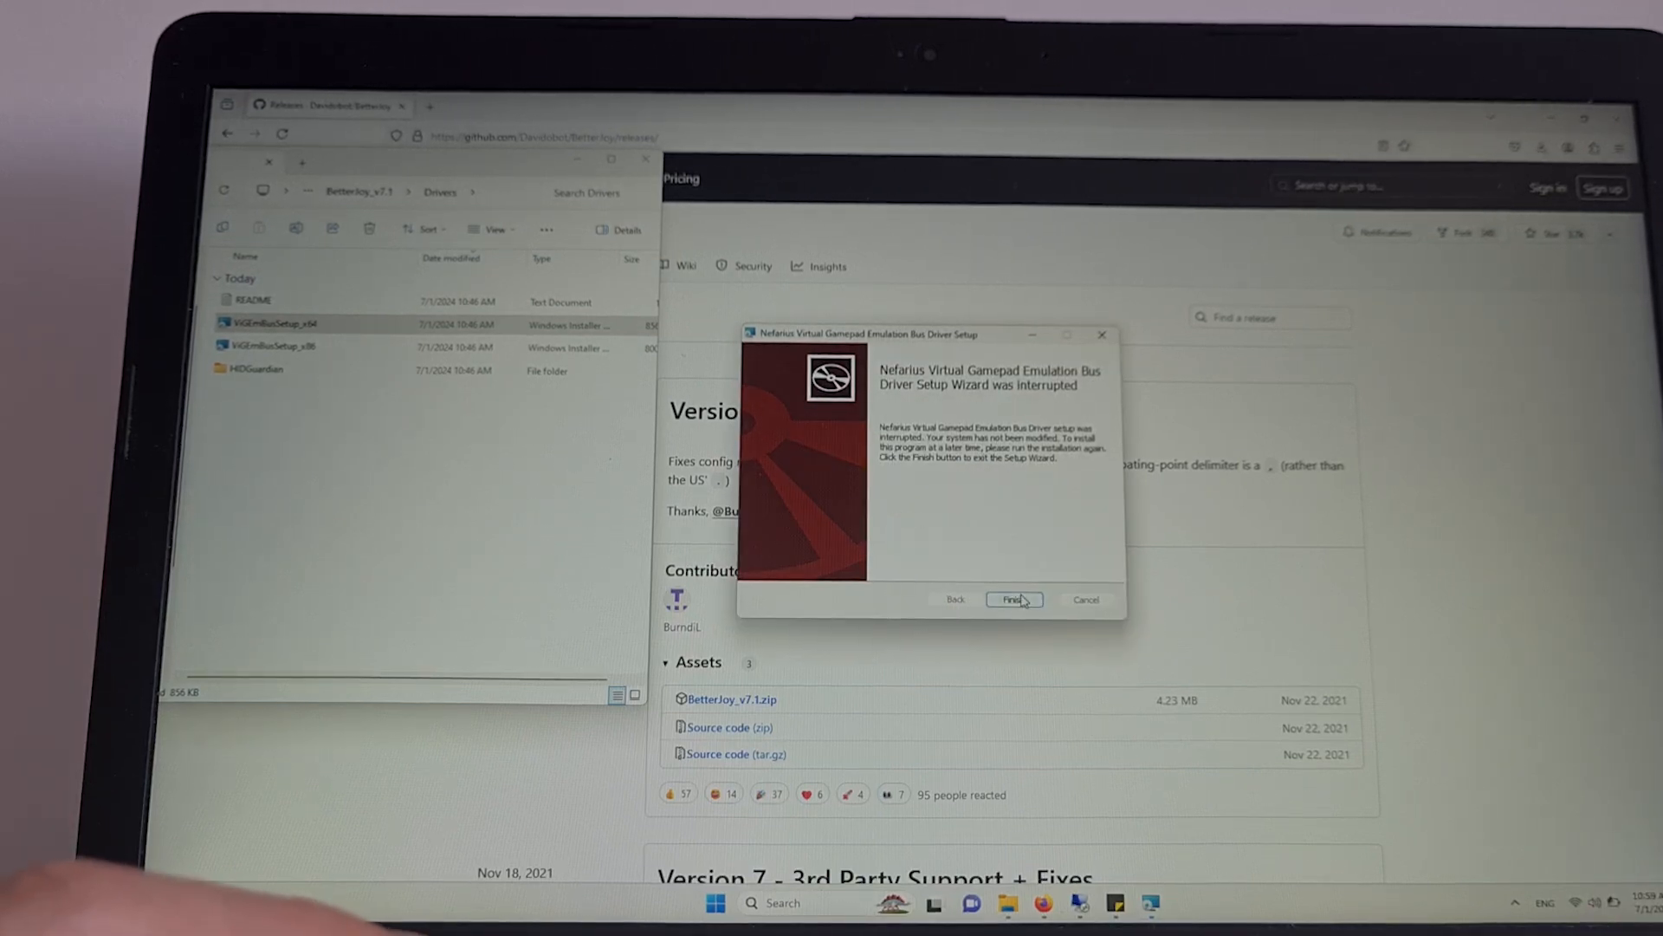
click(1012, 599)
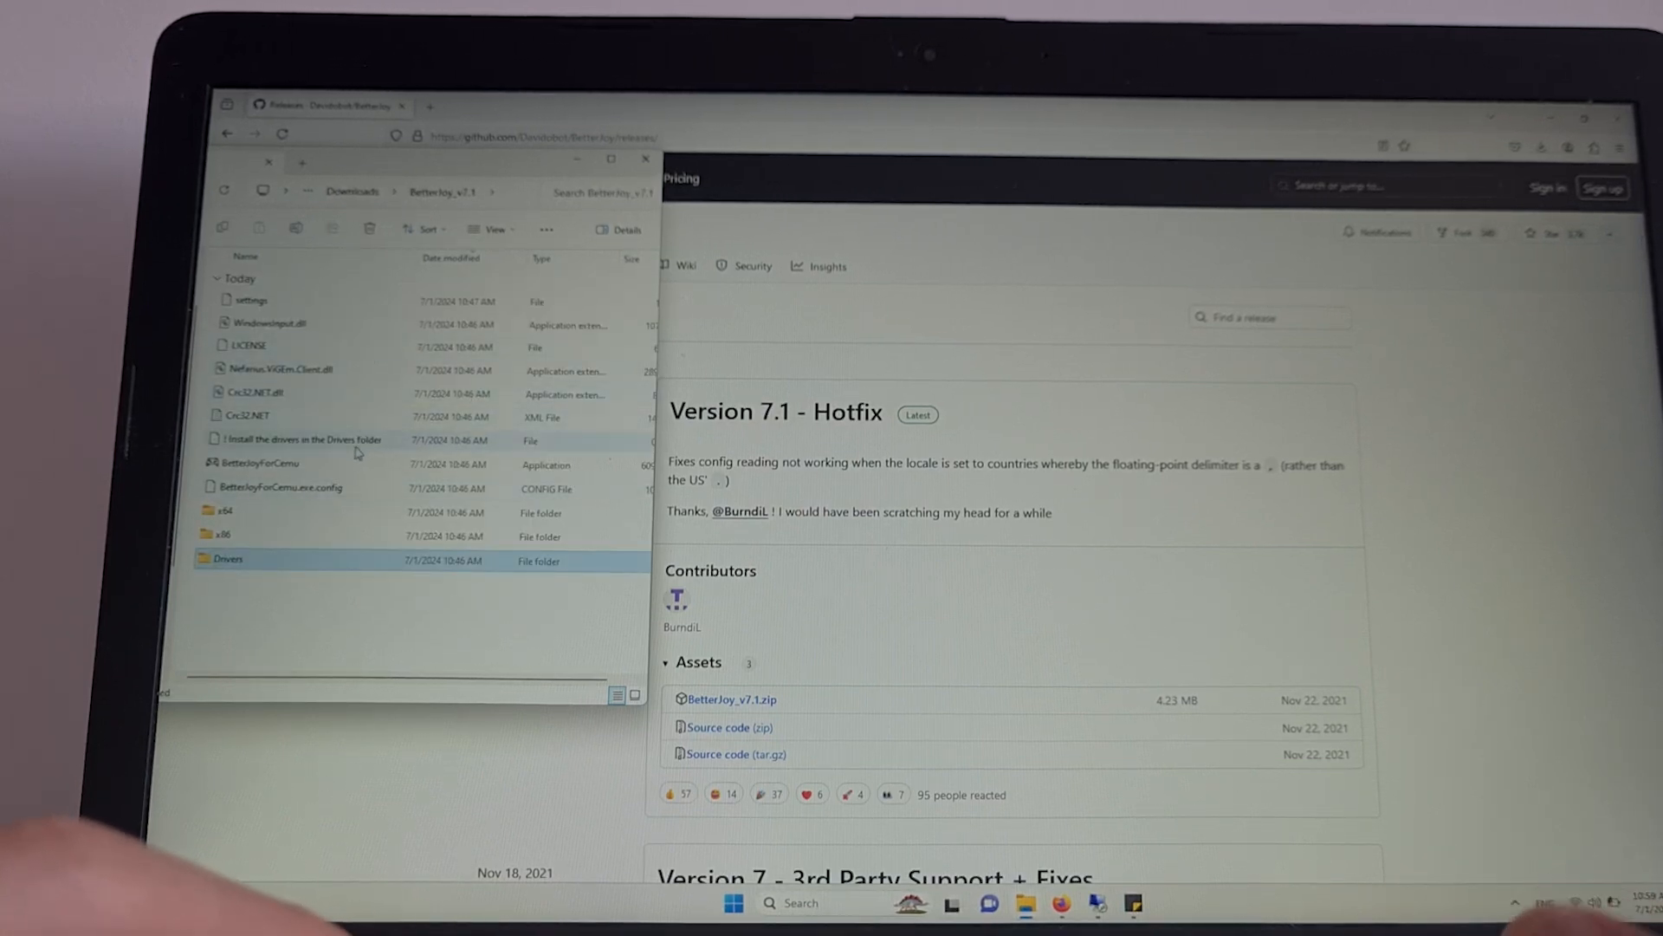
Launch BetterJoyForCemu from the BetterJoy_v7.1 folder.
click(260, 463)
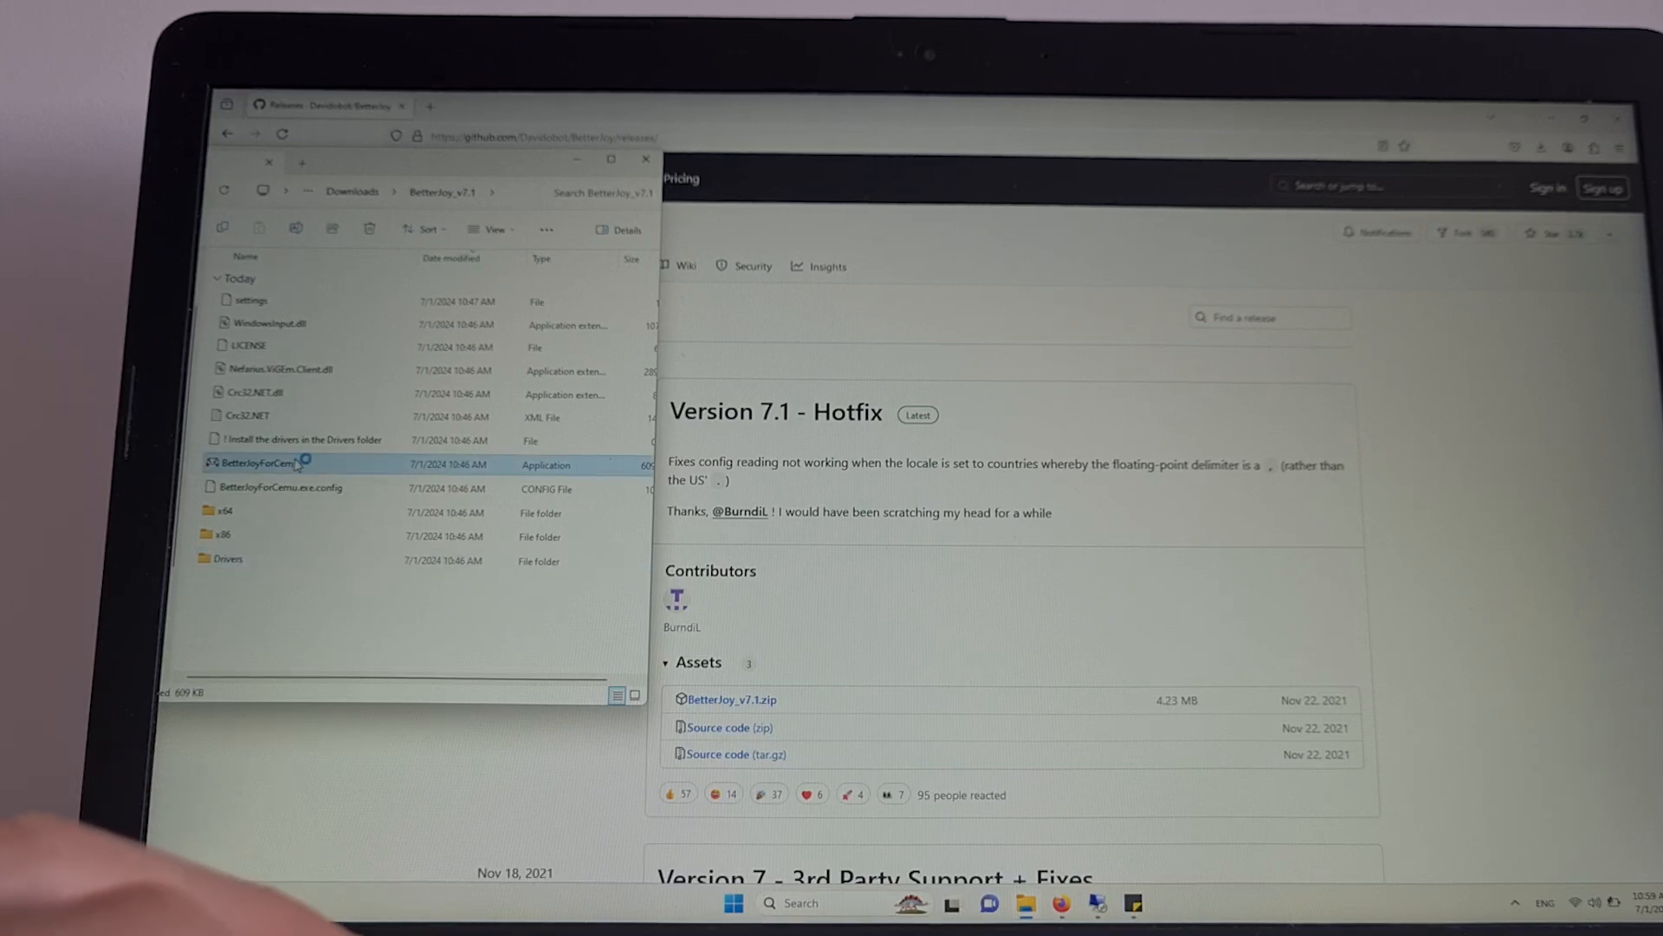
double_click(255, 462)
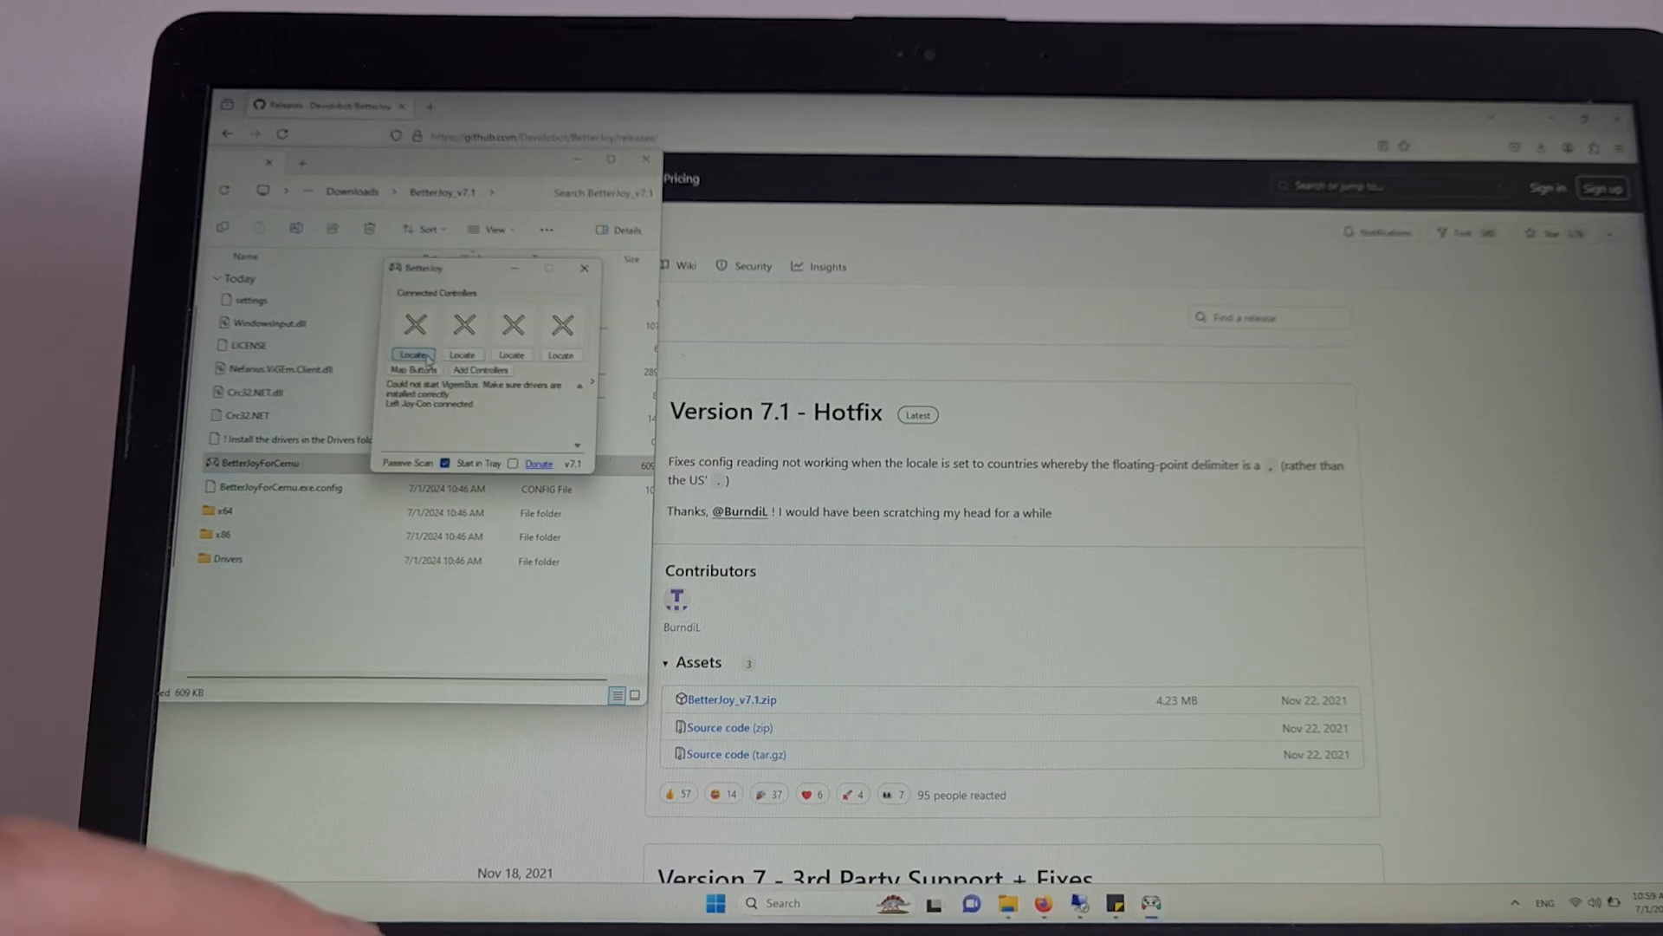